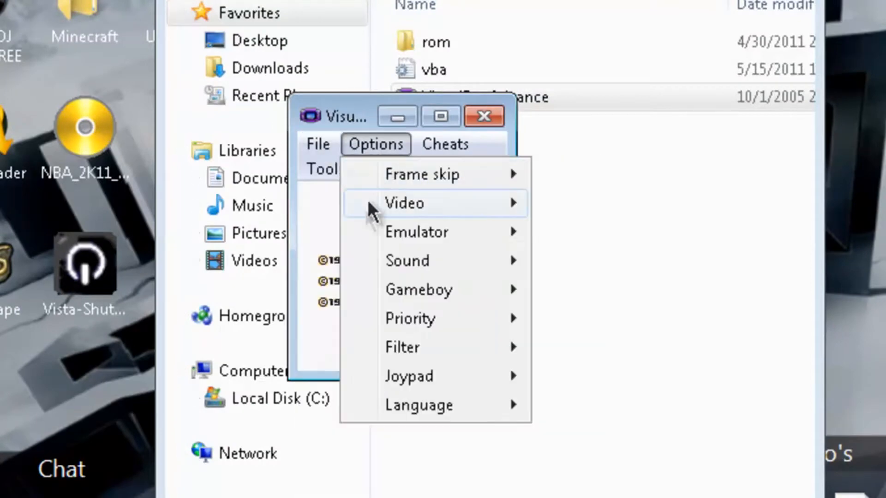
{"action": "left_click", "coordinate": [661, 378]}
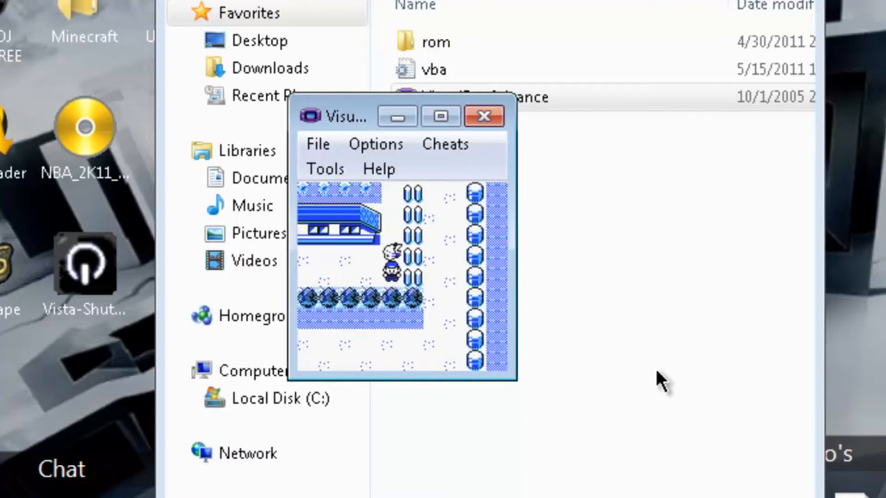
{"action": "left_click", "coordinate": [445, 144]}
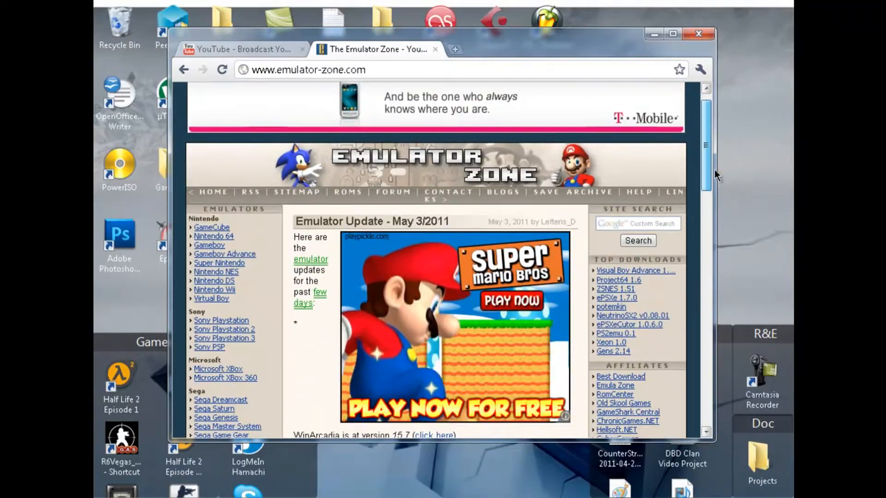
- Show the Gameboy Advance emulators list from the Emulators sidebar
{"action": "left_click", "coordinate": [224, 254]}
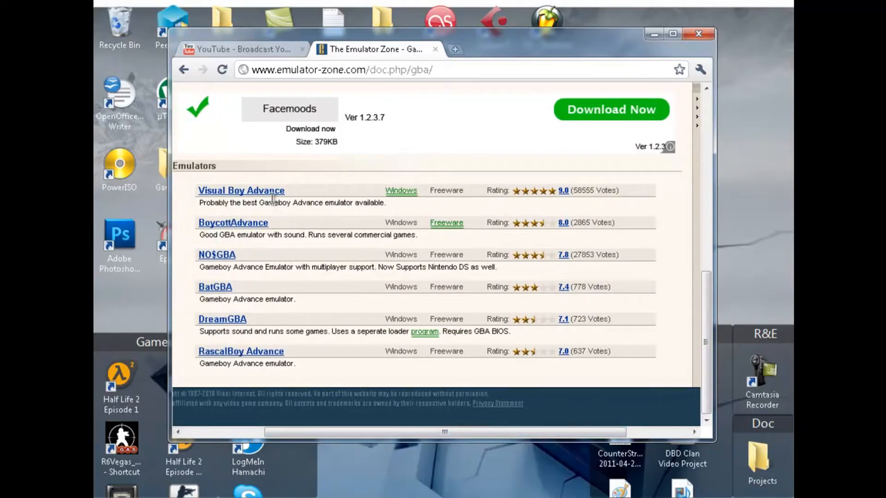
{"action": "left_click", "coordinate": [241, 190]}
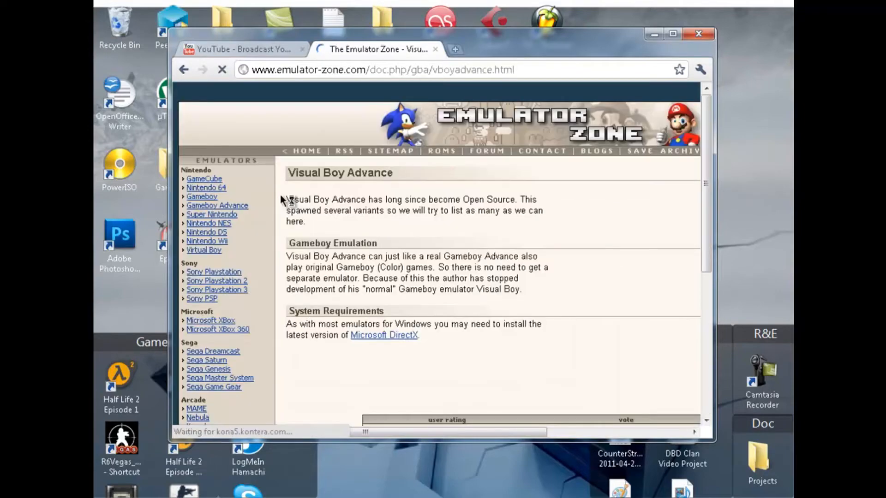
{"action": "scroll", "scroll_direction": "down", "scroll_amount": 3}
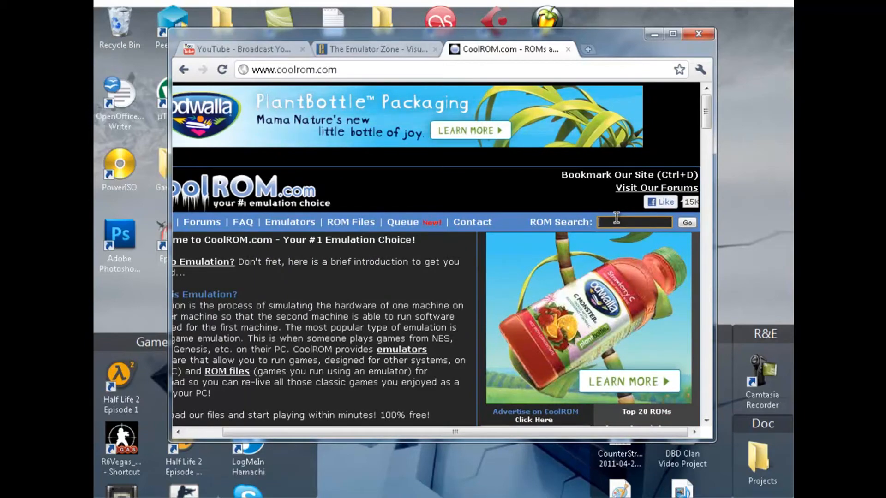
- Search CoolROM for 'mario' (55 results) and return to the Emulator Zone tab
{"action": "left_click", "coordinate": [687, 222]}
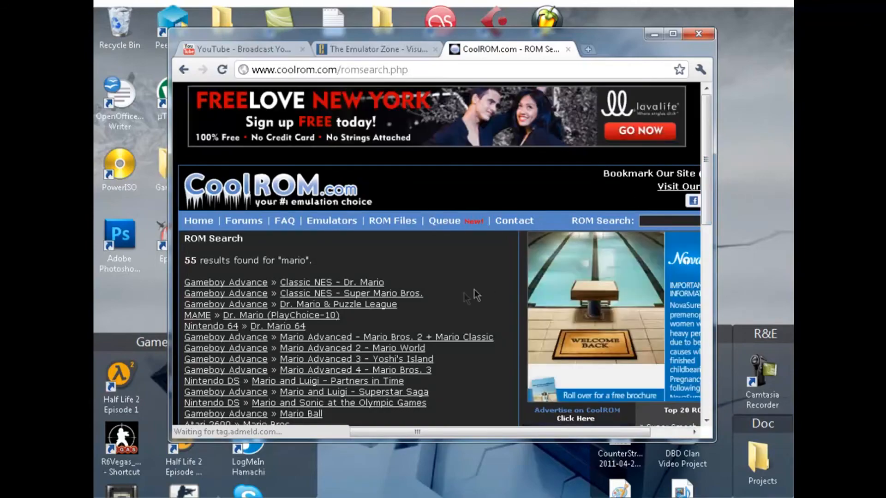
{"action": "left_click", "coordinate": [378, 49]}
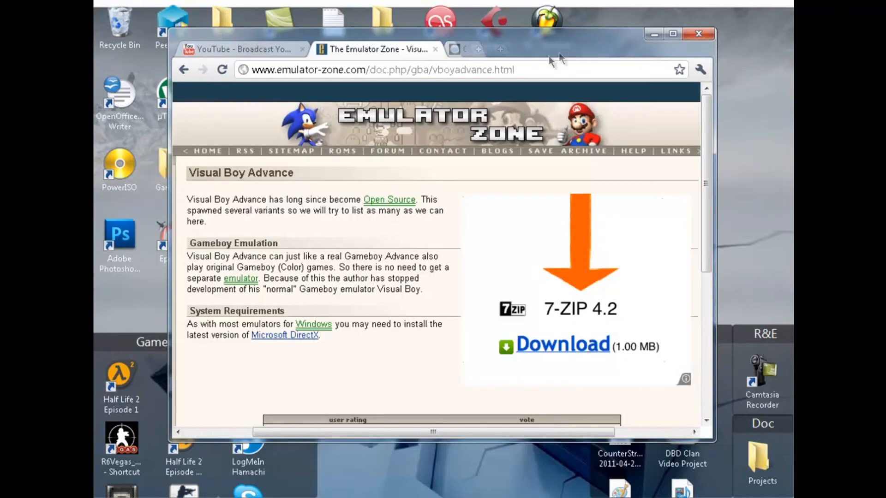